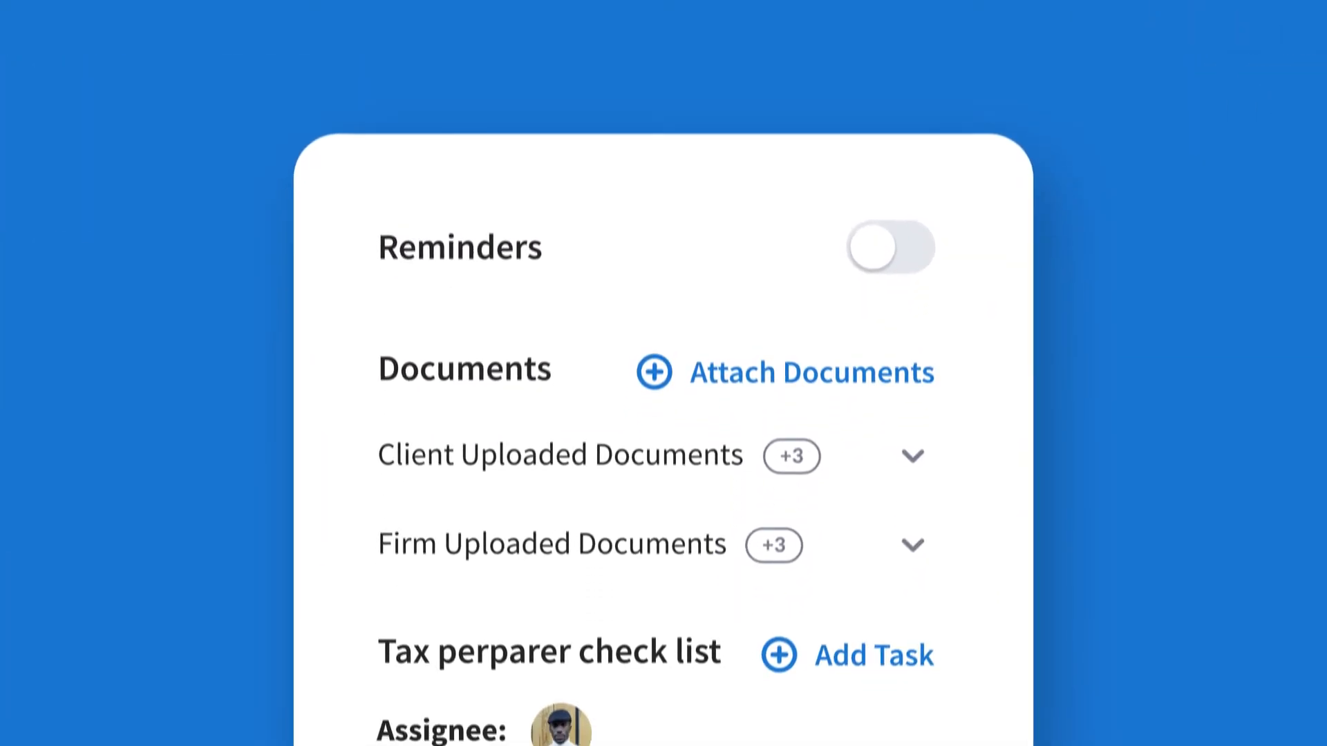
scroll("down", 3)
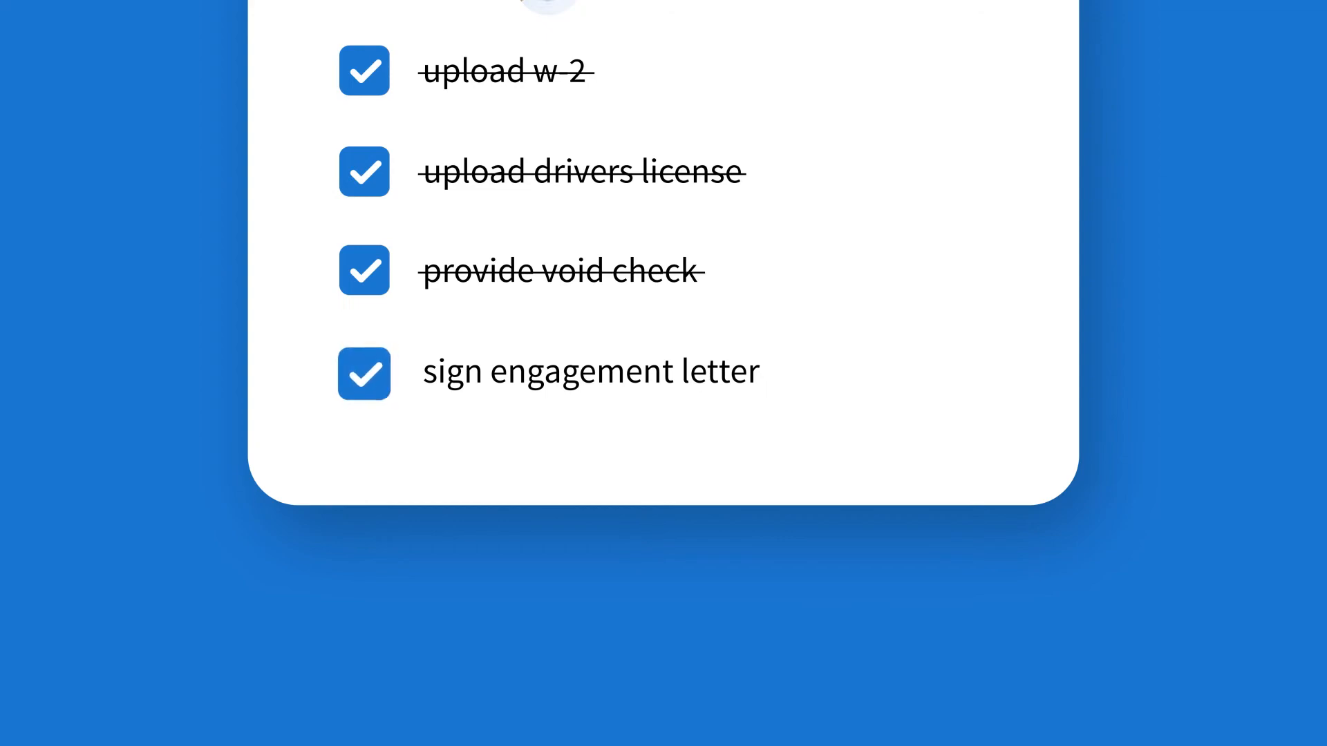